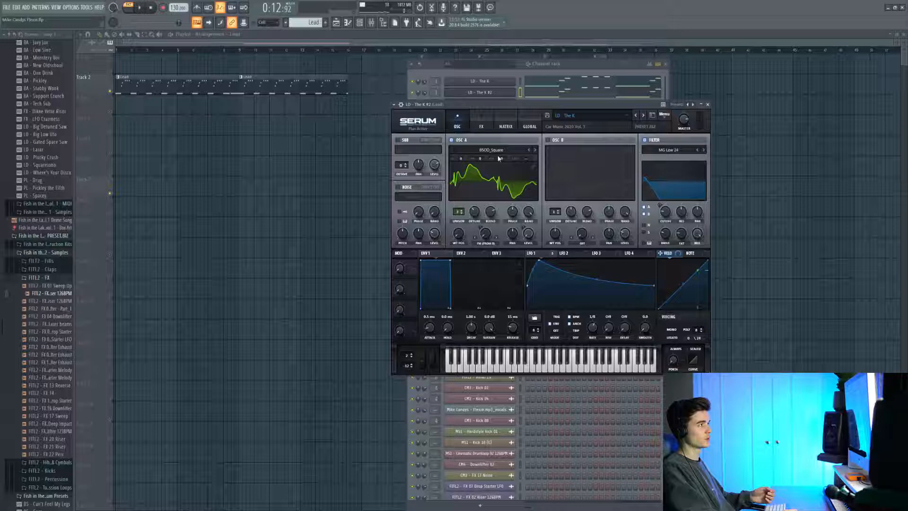
mouse_move(547, 132)
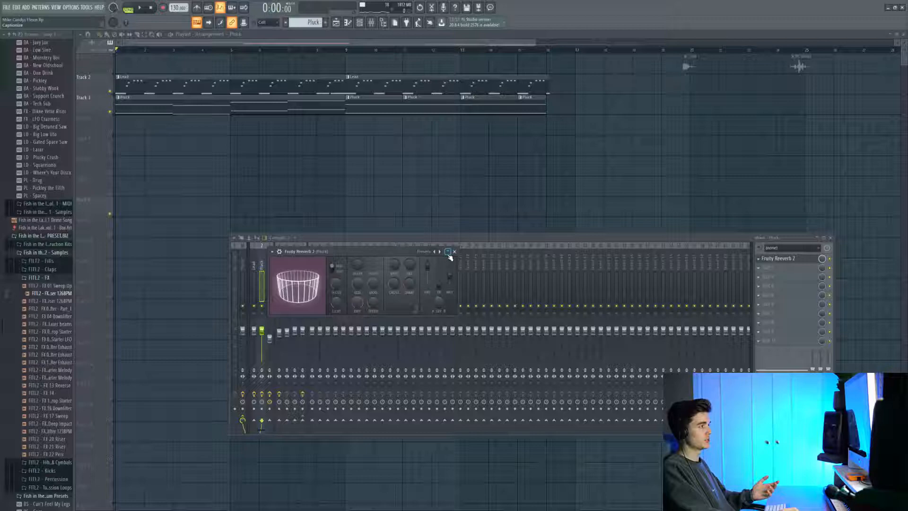
Step: Close the Fruity Reeverb 2 window on the Pluck mixer insert
left_click(454, 251)
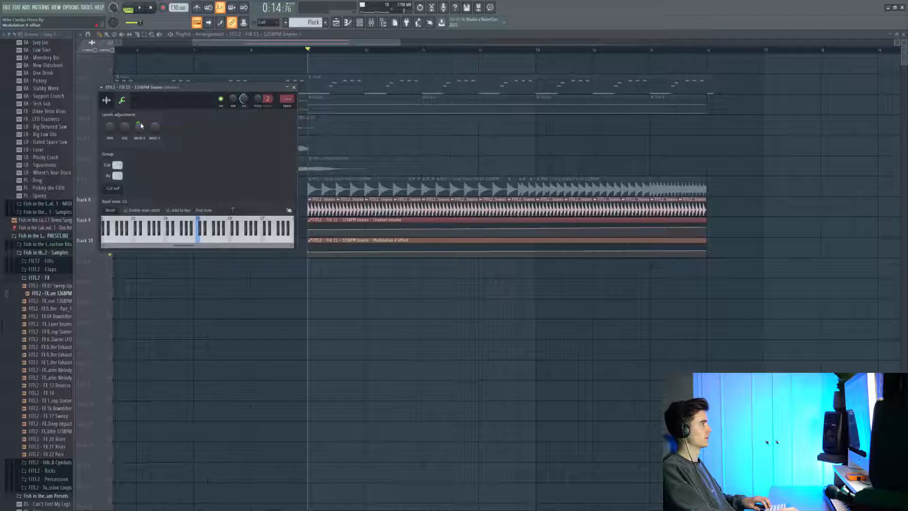
Step: Adjust the MOD X amount in the snare fill sample's channel settings
left_click(295, 88)
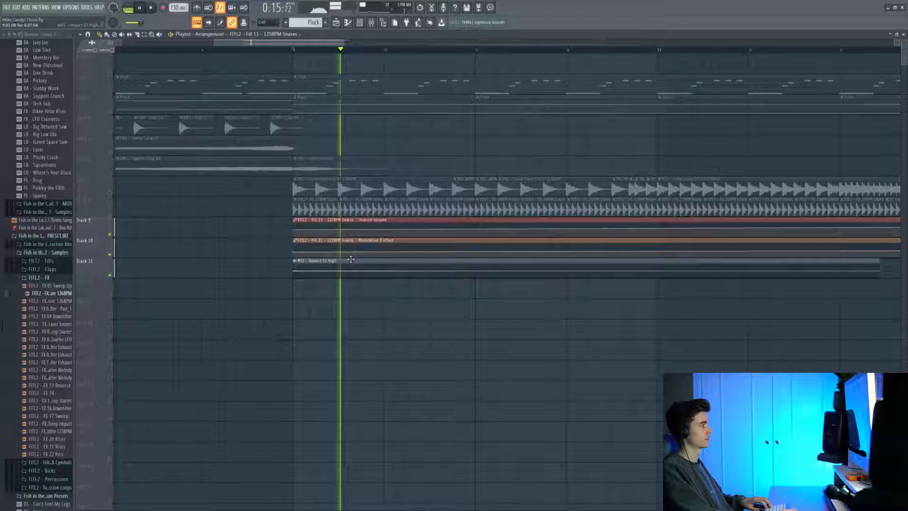
Step: Open the 'Impact 12 High' sample's channel settings on Track 11
double_click(319, 260)
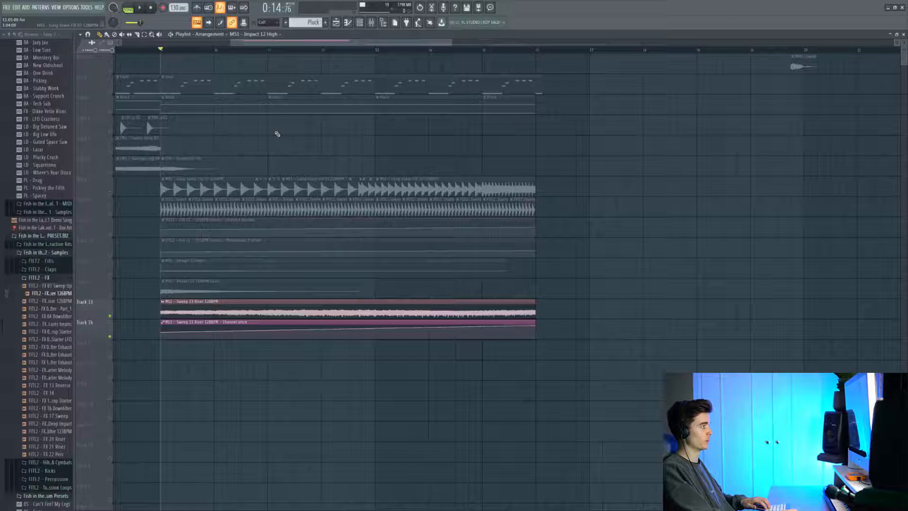
Step: Open the dropped sample's channel settings to create pitch automation
double_click(348, 306)
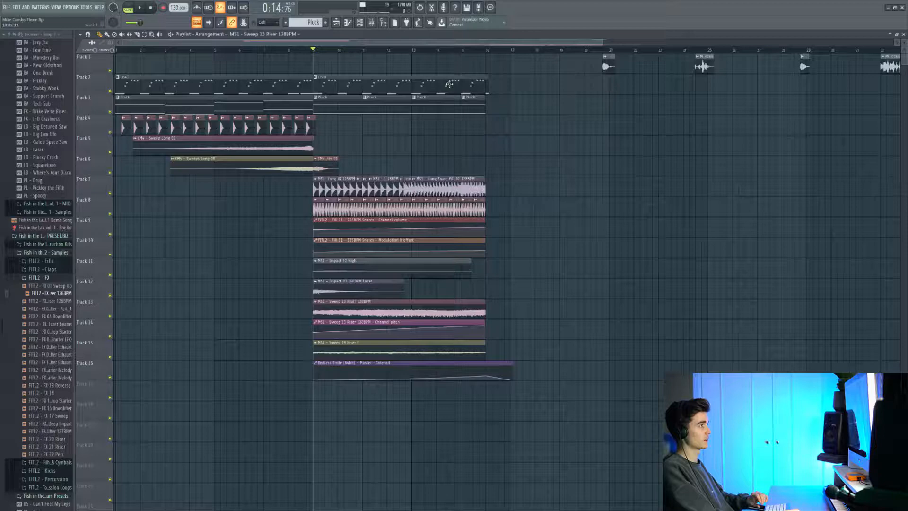
Step: Play back the arrangement through the snare build and risers
left_click(139, 7)
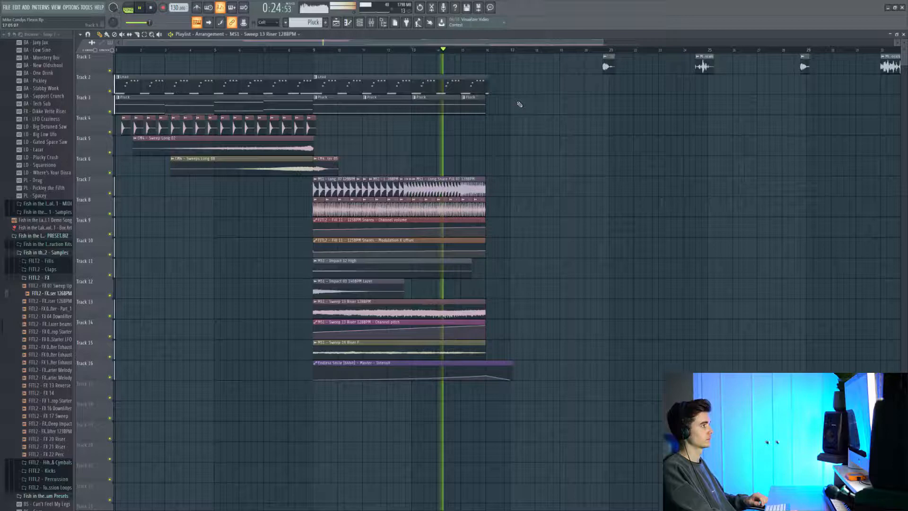